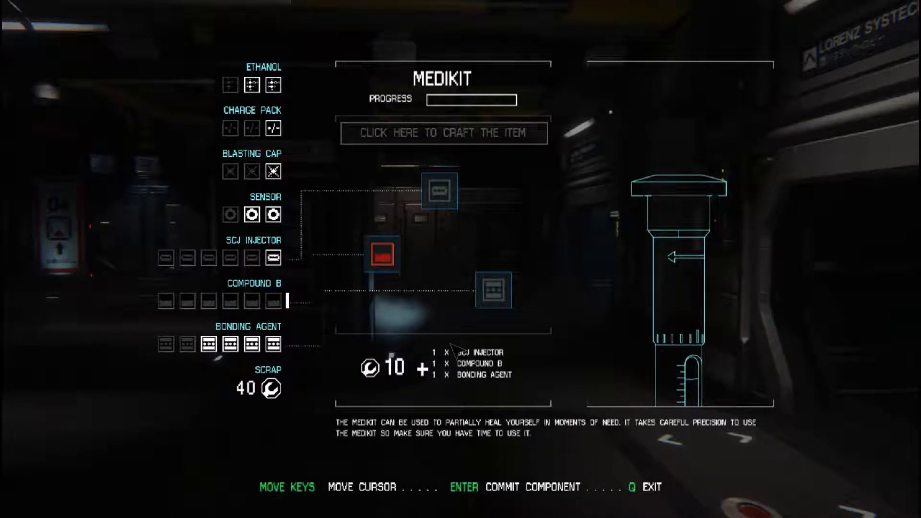
Step: Commit the SCJ injector, Compound B and bonding agent to craft a medikit
{"action": "key", "text": "q"}
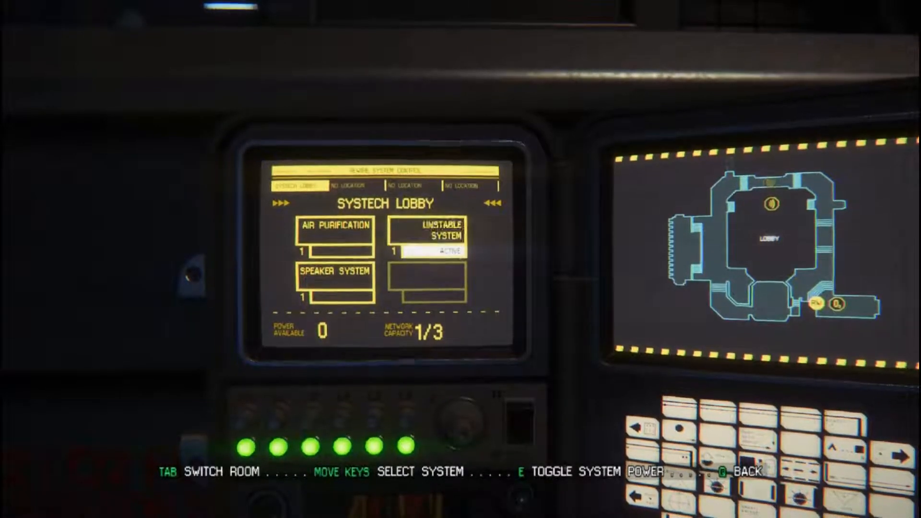
Step: Toggle the Unstable System off at the control terminal, freeing one power unit
{"action": "key", "text": "e"}
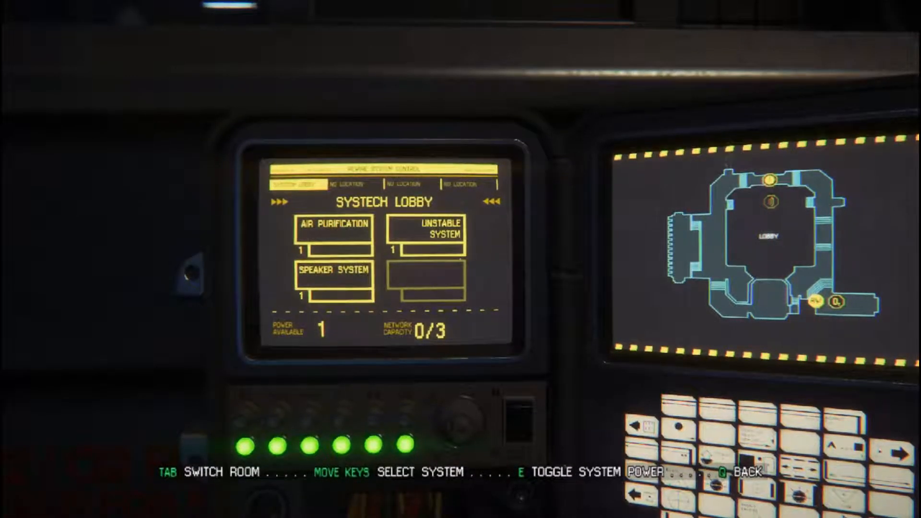
{"action": "key", "text": "e"}
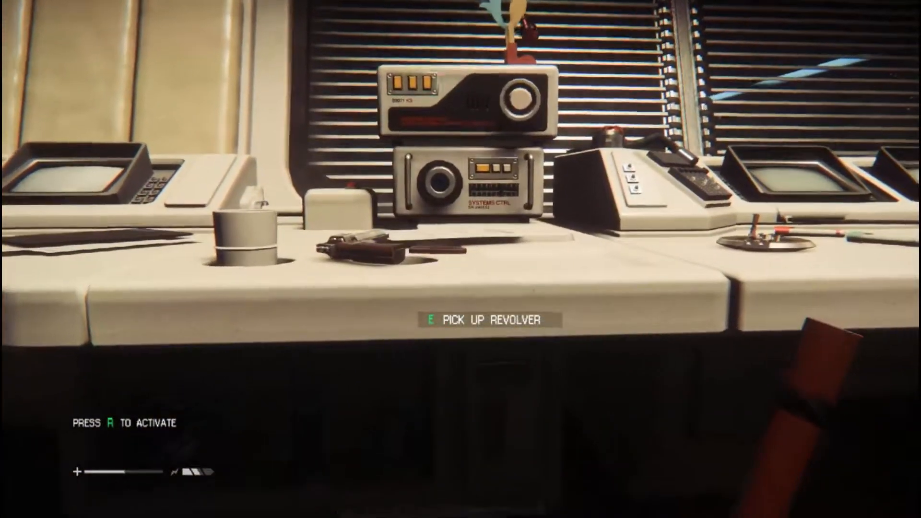
Step: Pick up the revolver from the office desk so it is equipped
{"action": "key", "text": "e"}
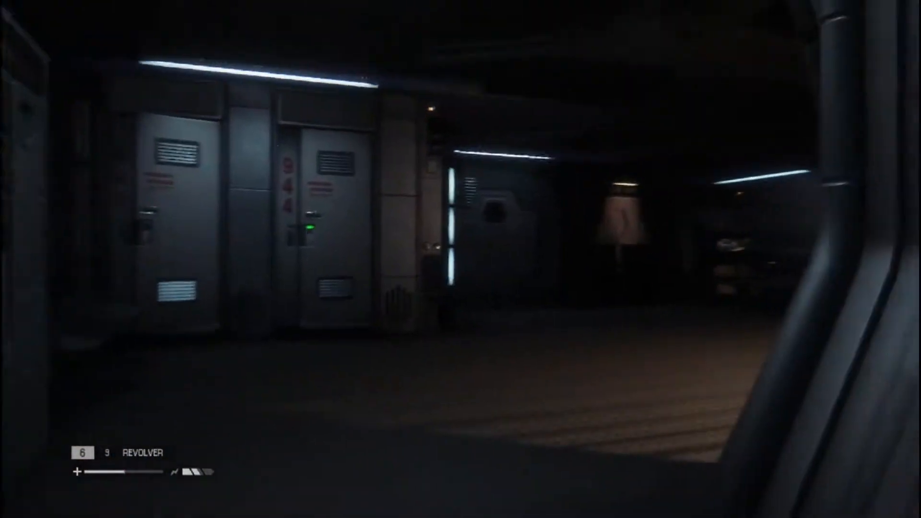
{"action": "mouse_move", "coordinate": [461, 259]}
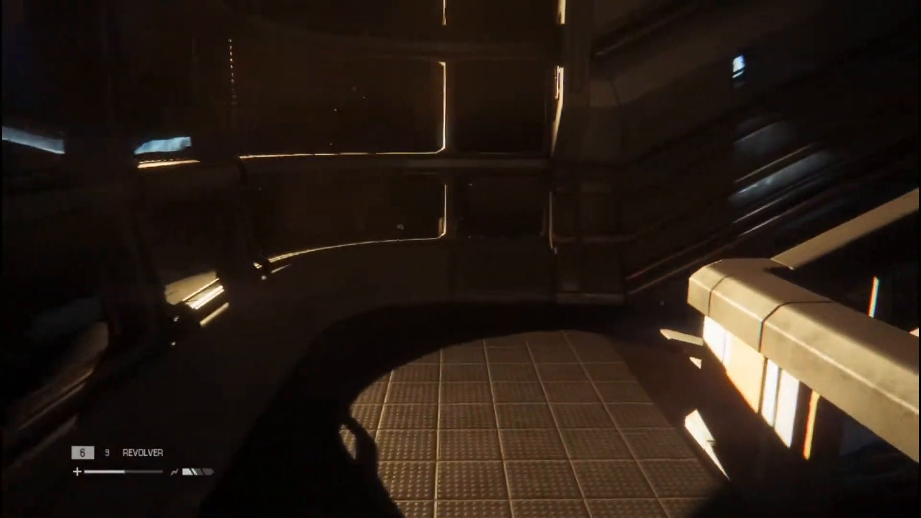
{"action": "mouse_move", "coordinate": [461, 259]}
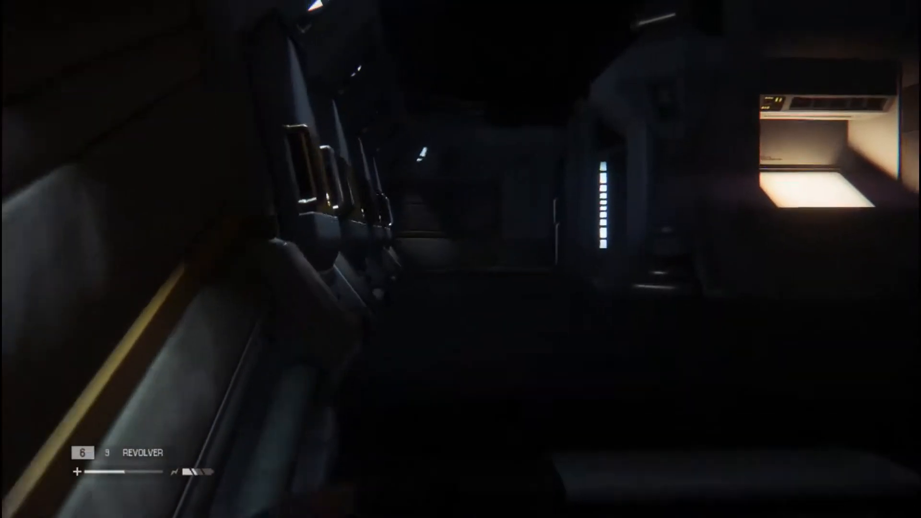
Step: View the Lorenz SysTech Spire lower-level map and the Seegson Communications objective, then resume play
{"action": "key", "text": "m"}
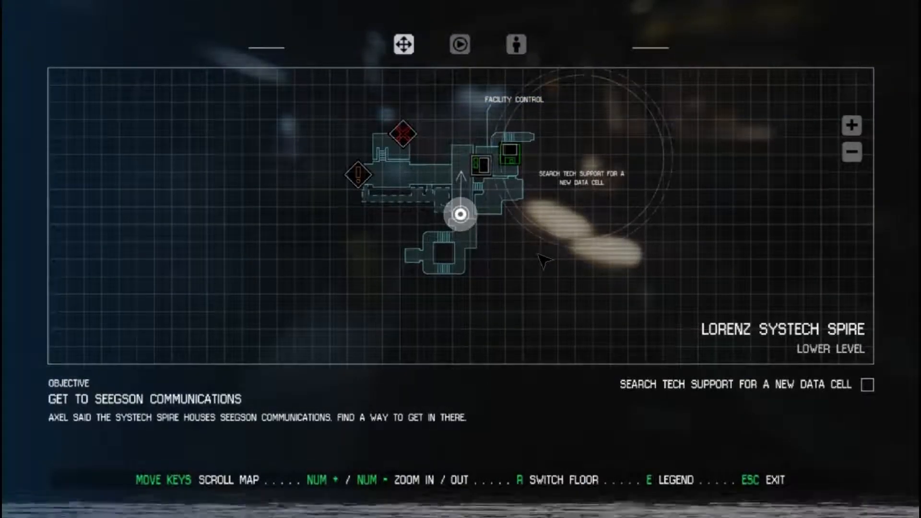
{"action": "key", "text": "Escape"}
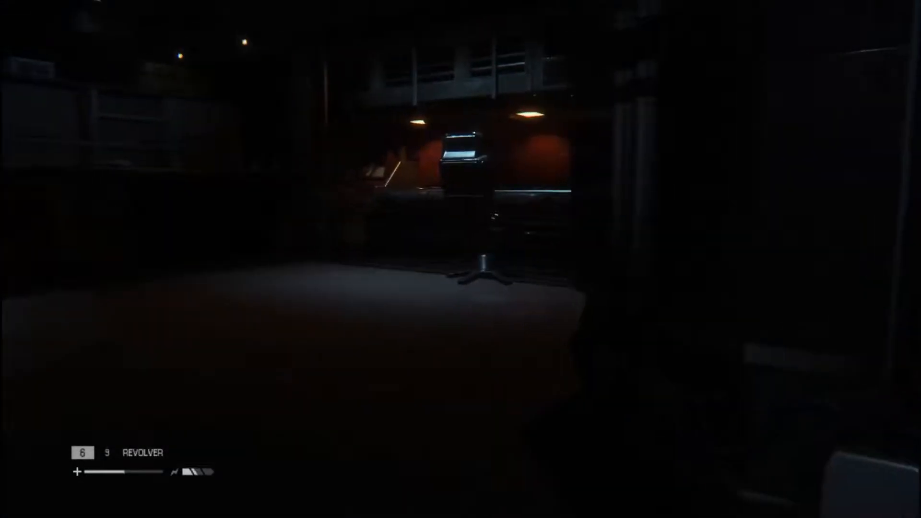
{"action": "mouse_move", "coordinate": [460, 259]}
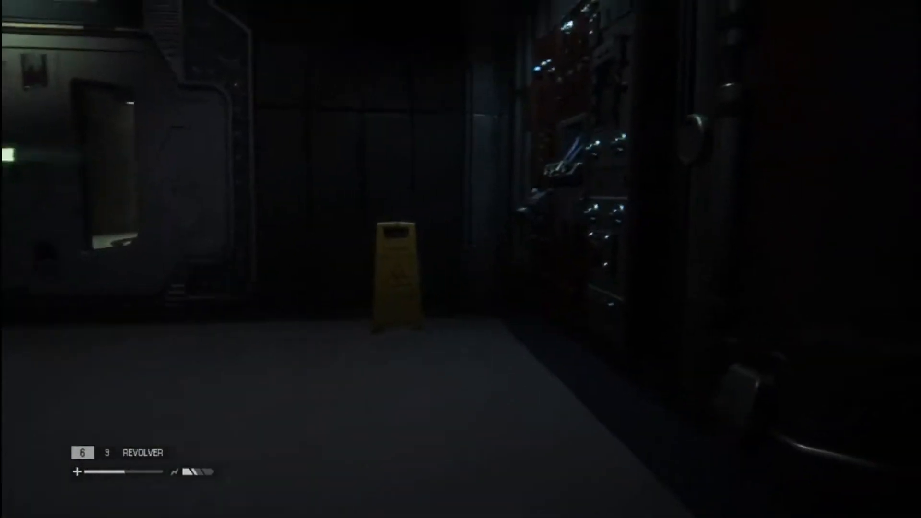
{"action": "mouse_move", "coordinate": [460, 259]}
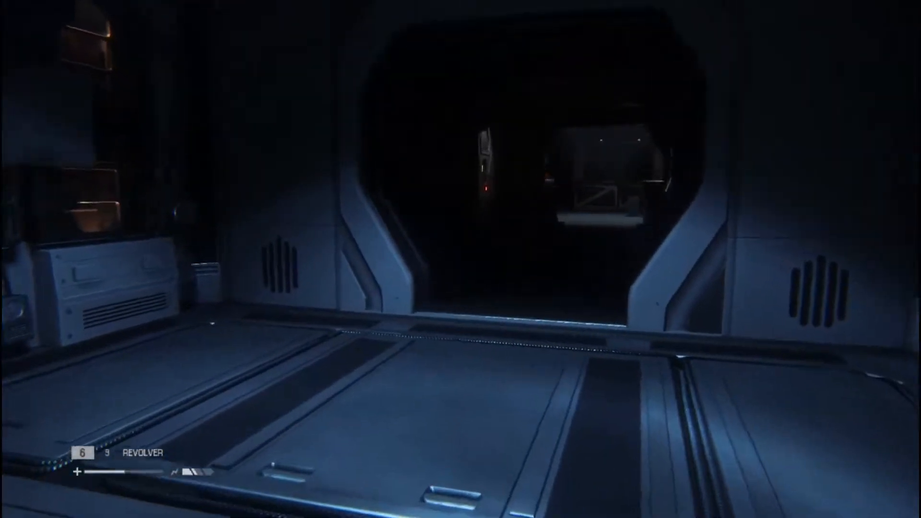
{"action": "mouse_move", "coordinate": [461, 259]}
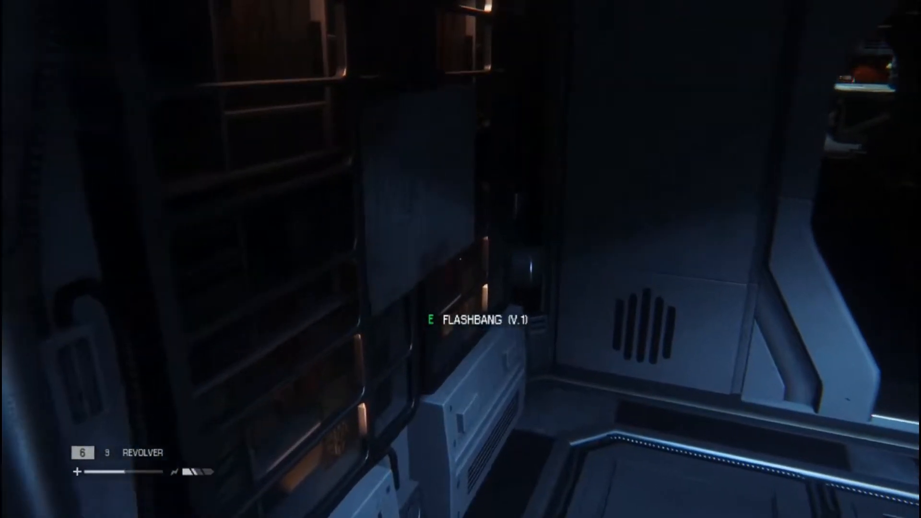
Step: Collect the Flashbang (V.1) from the storage shelving by the doorway
{"action": "key", "text": "e"}
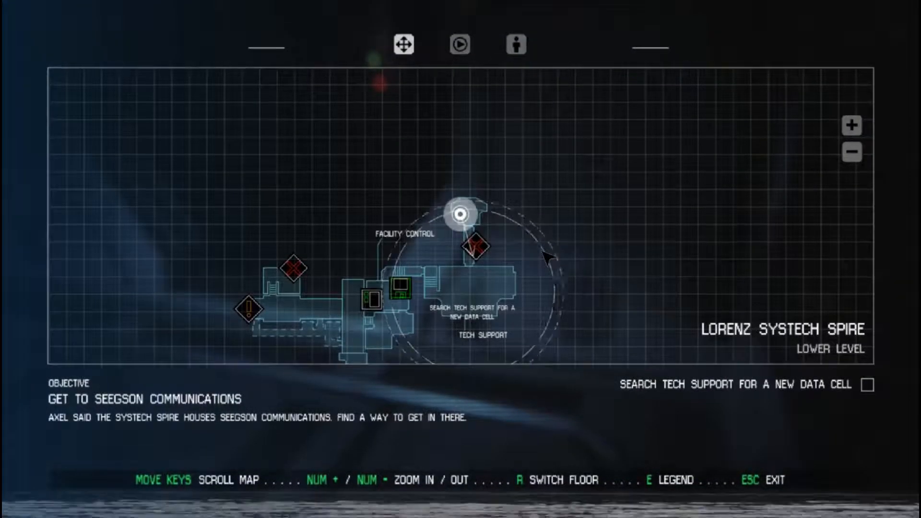
{"action": "key", "text": "Escape"}
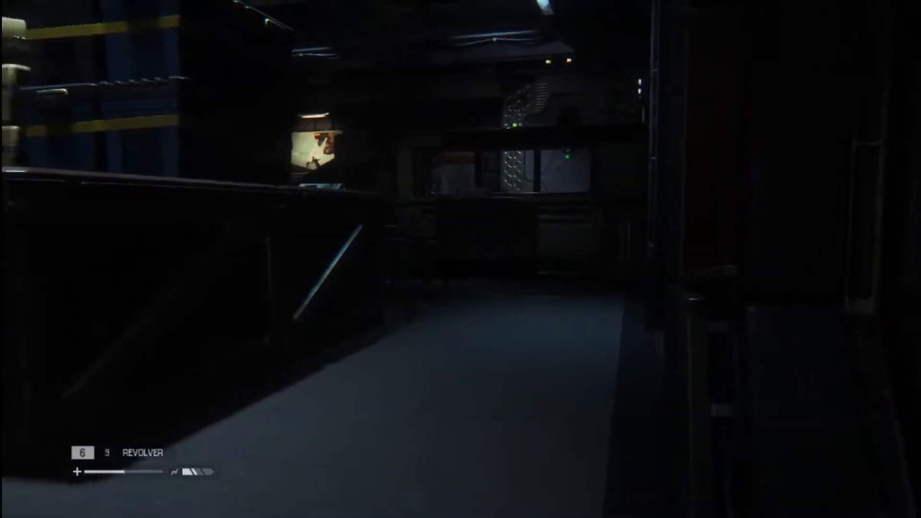
{"action": "mouse_move", "coordinate": [460, 259]}
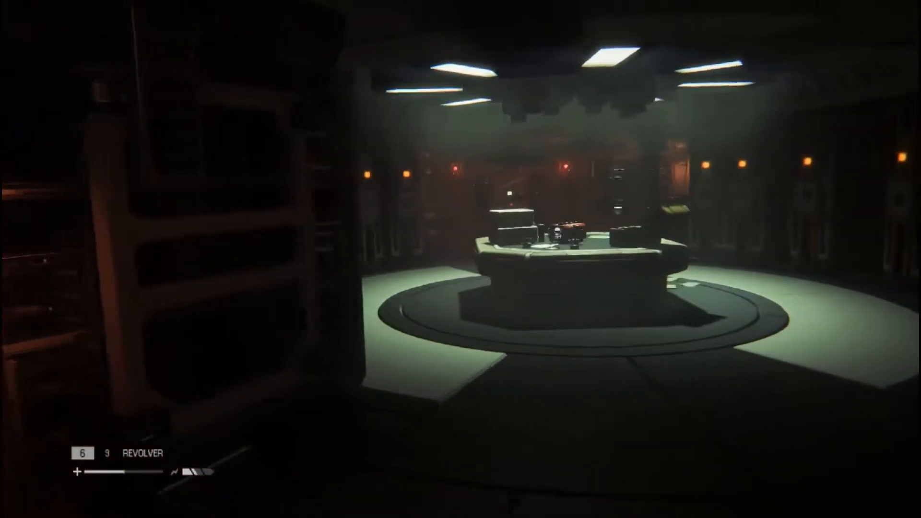
{"action": "mouse_move", "coordinate": [460, 259]}
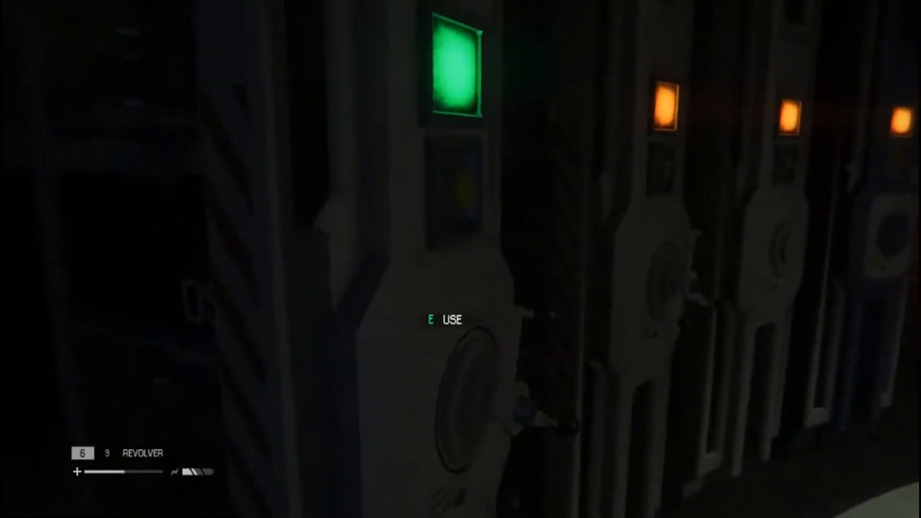
Step: Activate the green-lit wall unit in the circular console room
{"action": "key", "text": "e"}
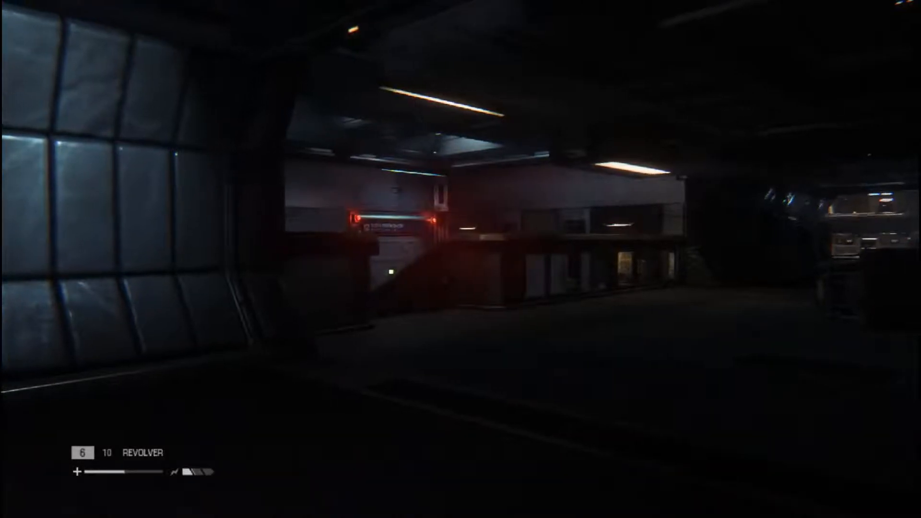
Step: Bring up the spire map listing the elevator-hack and lockdown objectives
{"action": "key", "text": "tab"}
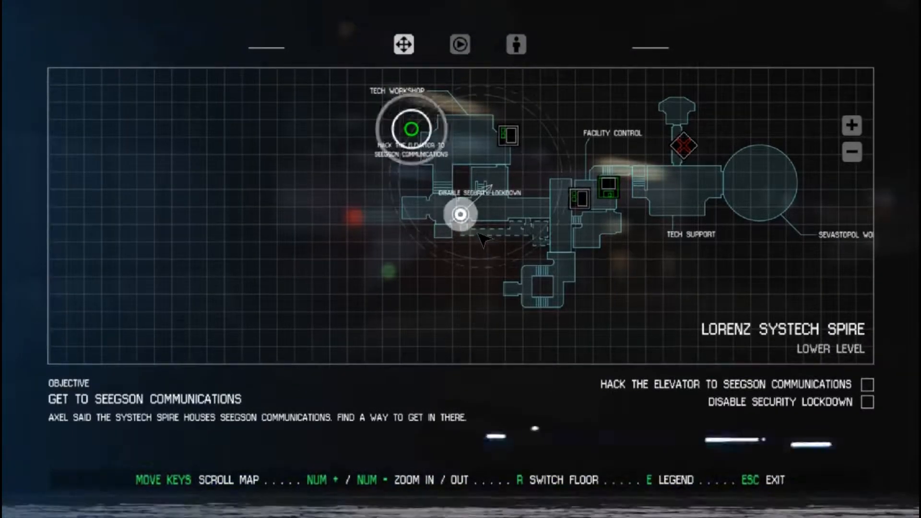
Step: Pan around the map objectives, then exit back to the dark lower level
{"action": "key", "text": "Escape"}
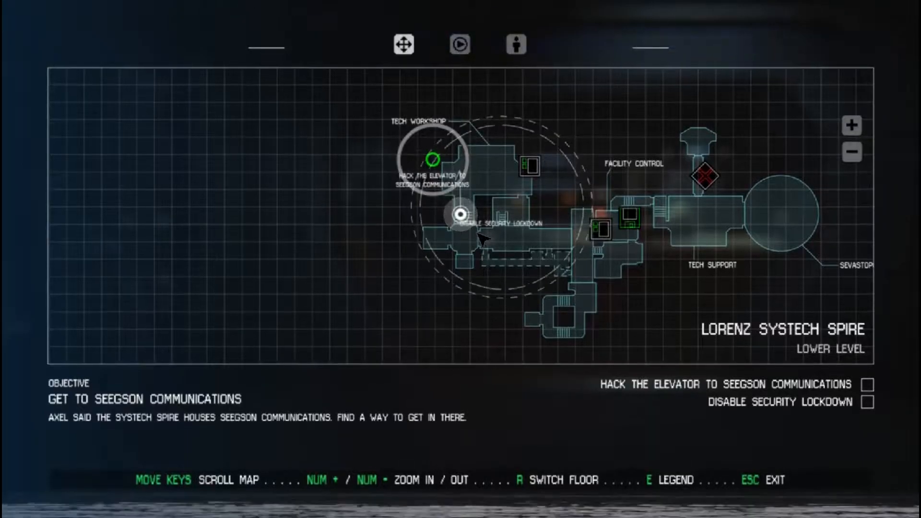
{"action": "key", "text": "Escape"}
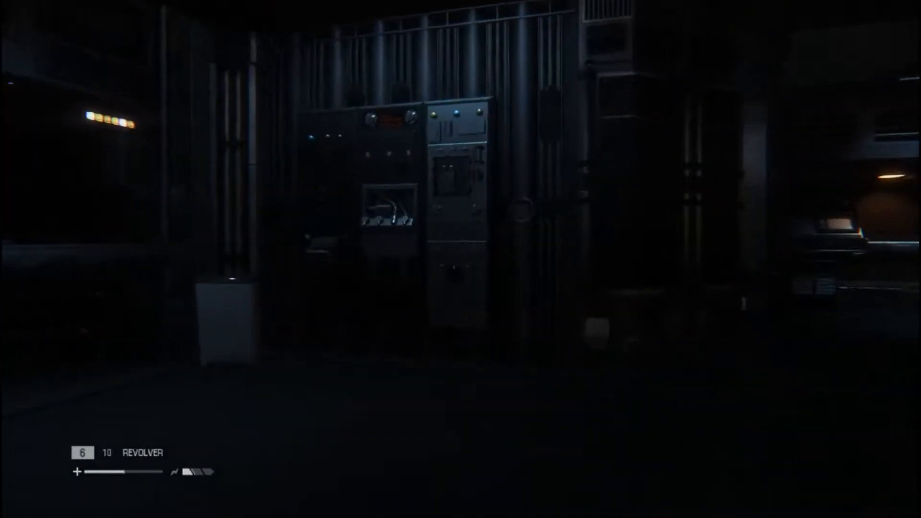
Step: After disabling the lockdown, view the map and cycle floors to Lobby and Technical
{"action": "key", "text": "tab"}
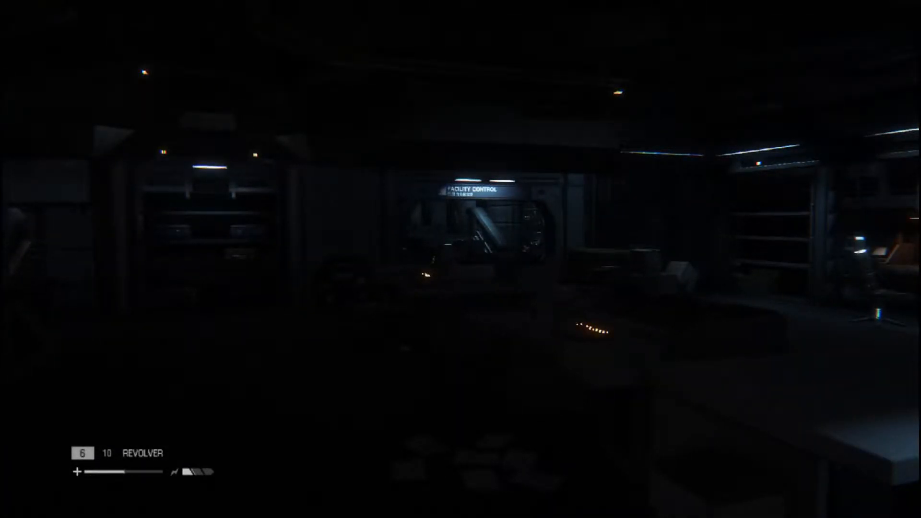
{"action": "key", "text": "tab"}
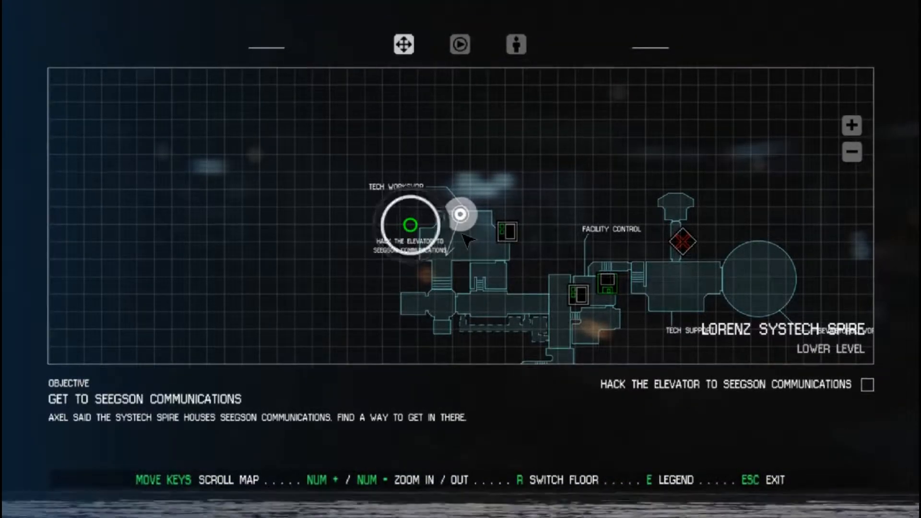
{"action": "key", "text": "r"}
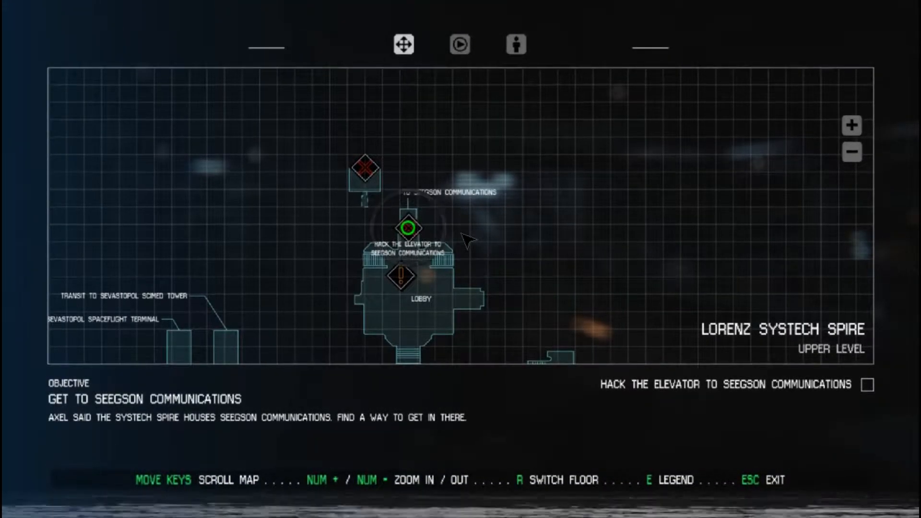
{"action": "key", "text": "r"}
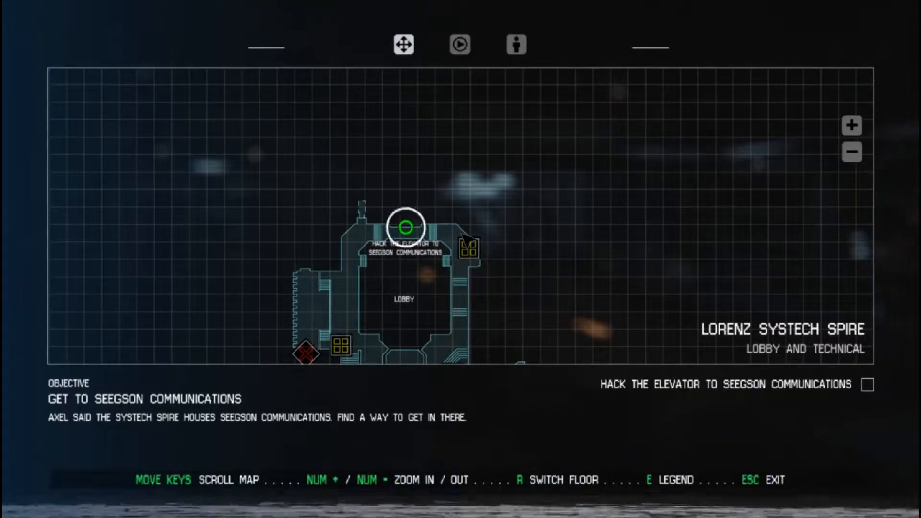
{"action": "key", "text": "r"}
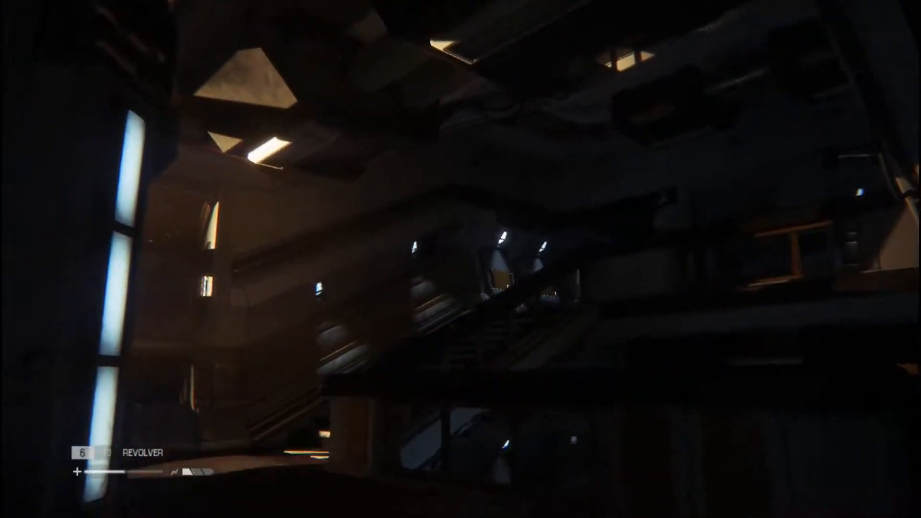
{"action": "mouse_move", "coordinate": [460, 259]}
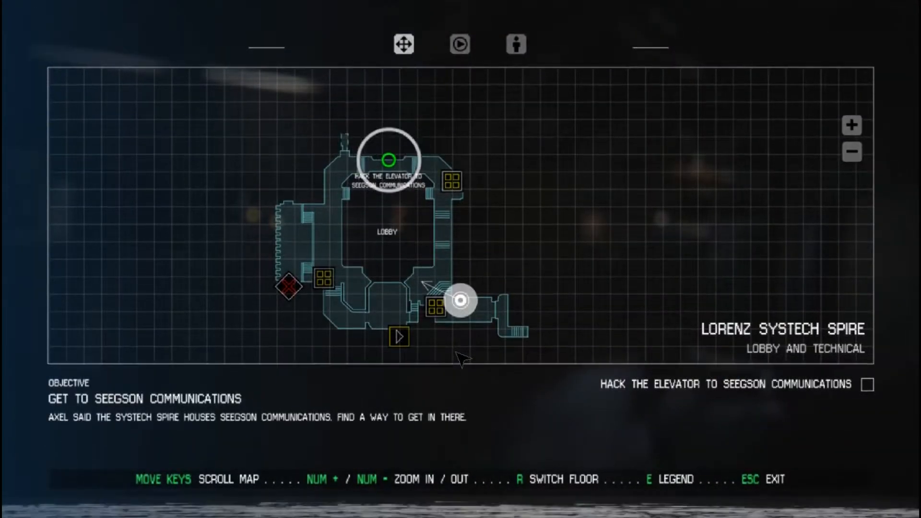
Step: Exit the Lobby and Technical map and continue past the stairwell
{"action": "key", "text": "Escape"}
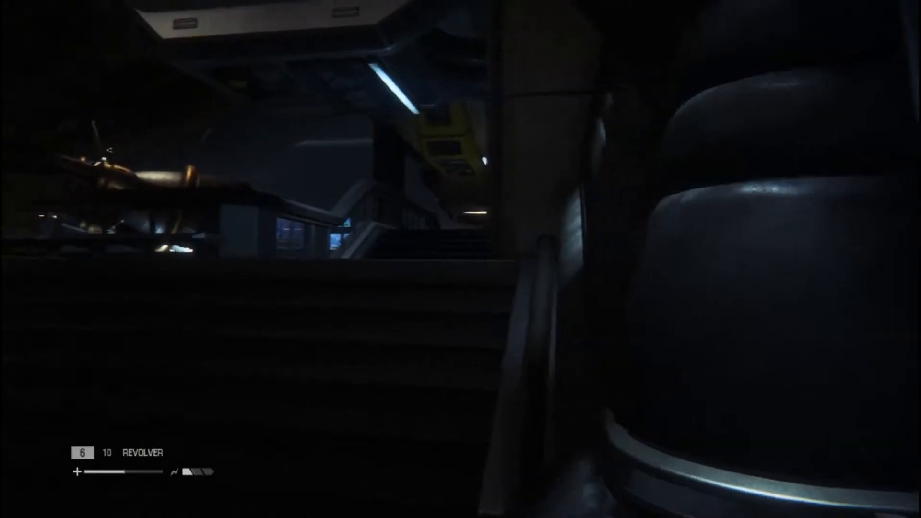
{"action": "mouse_move", "coordinate": [460, 259]}
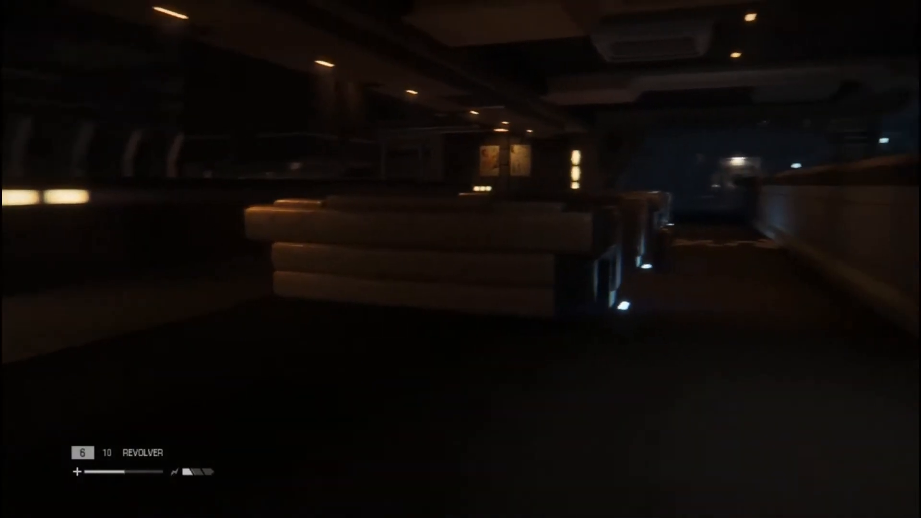
{"action": "mouse_move", "coordinate": [460, 259]}
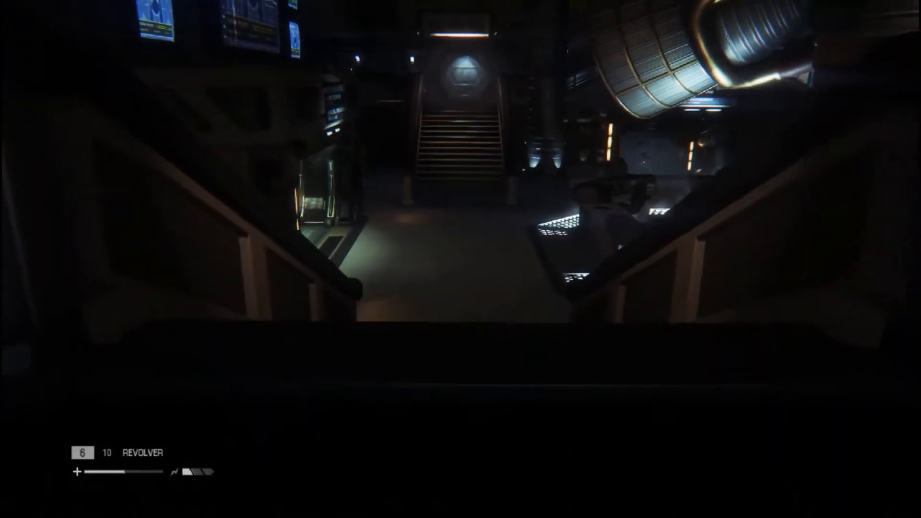
{"action": "mouse_move", "coordinate": [460, 259]}
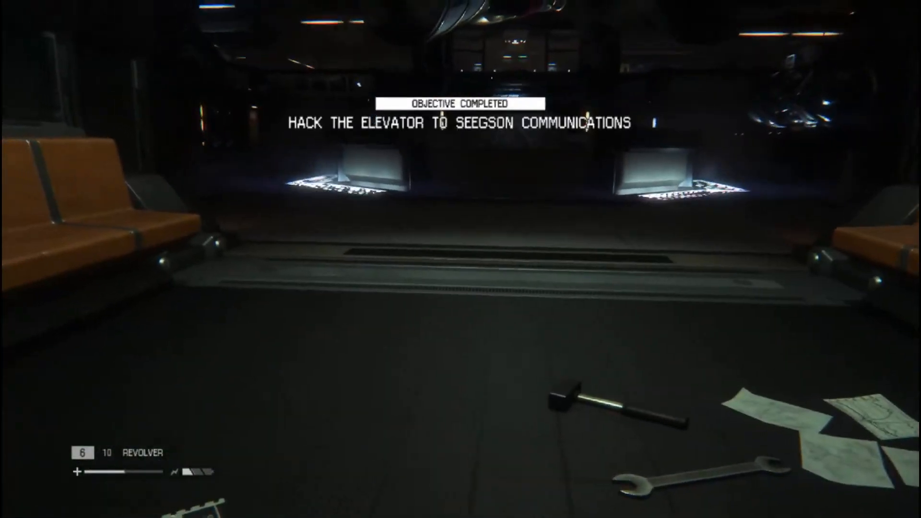
{"action": "mouse_move", "coordinate": [461, 260]}
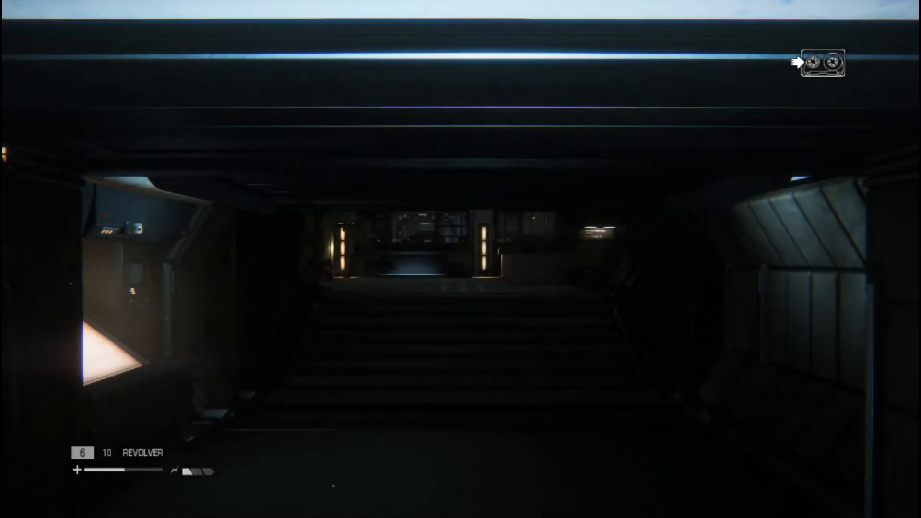
Step: Let the autosave complete, then pause the game with Esc to show its options
{"action": "key", "text": "Escape"}
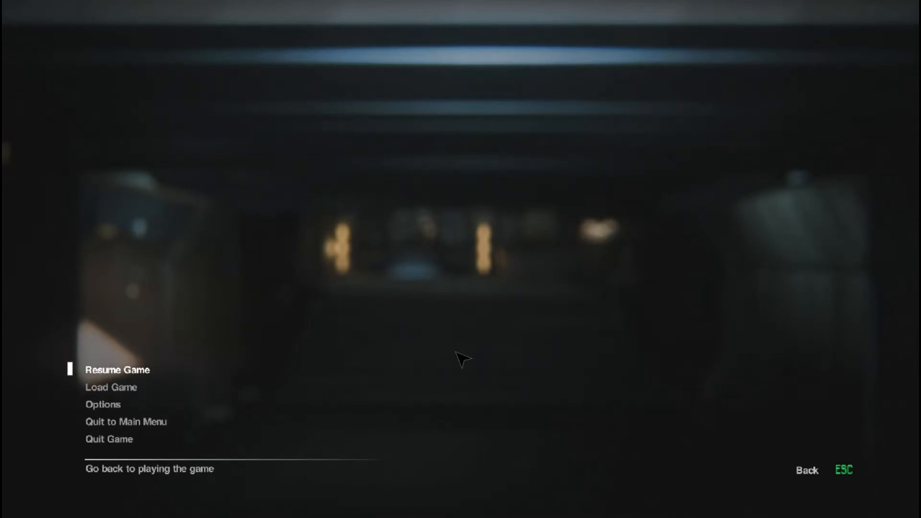